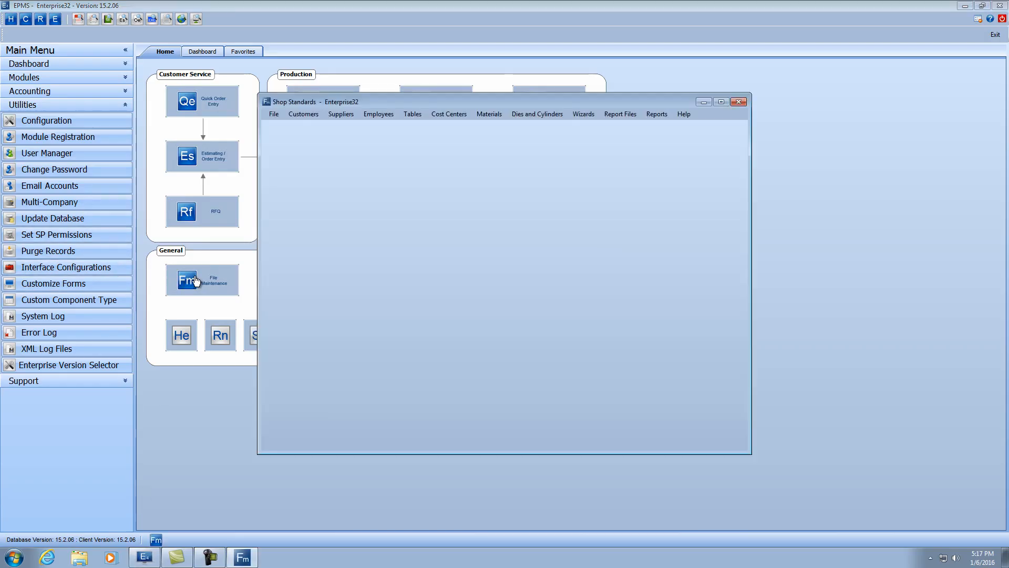
# - From the Shop Standards Employees menu, show the employee list with Postage (001)
pyautogui.click(378, 114)
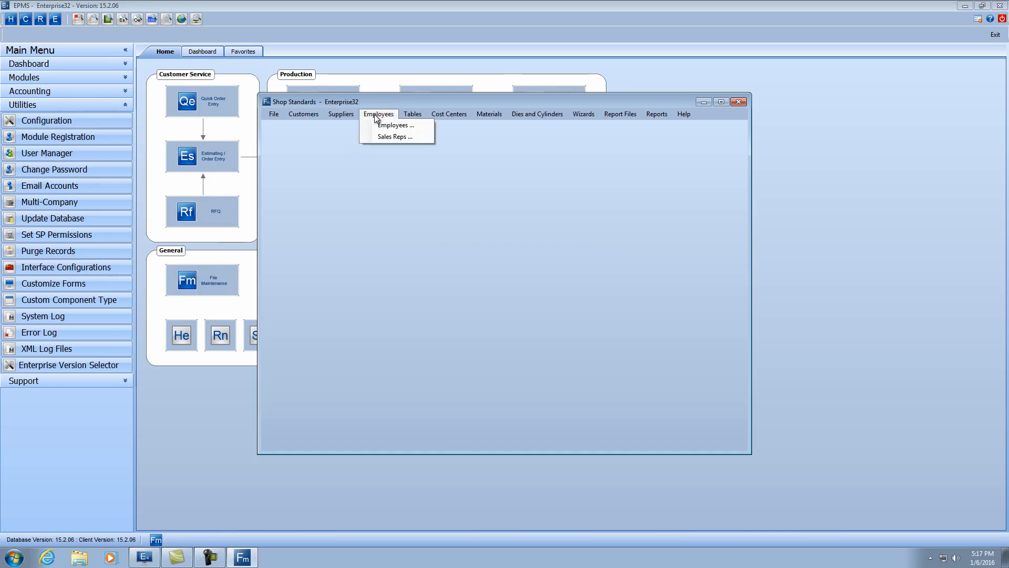
pyautogui.click(395, 125)
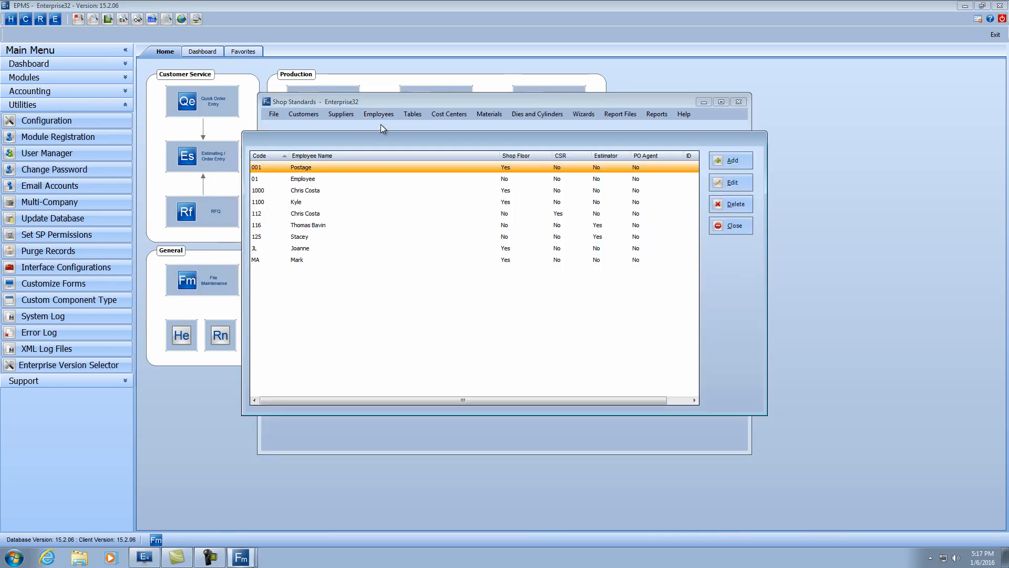
pyautogui.moveTo(428, 158)
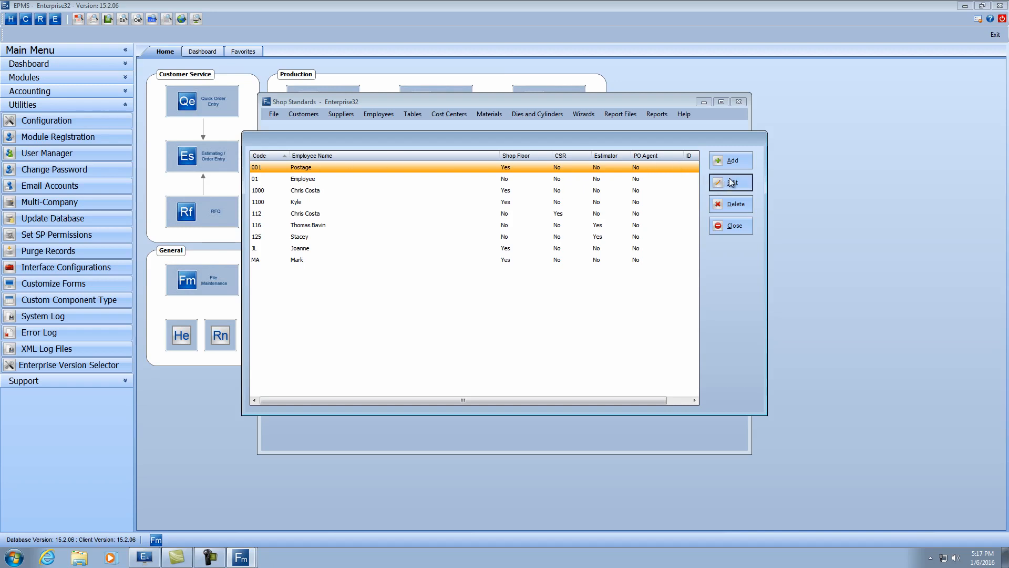
# - Review the Postage employee's record and its Shop Floor Information tab
pyautogui.click(731, 182)
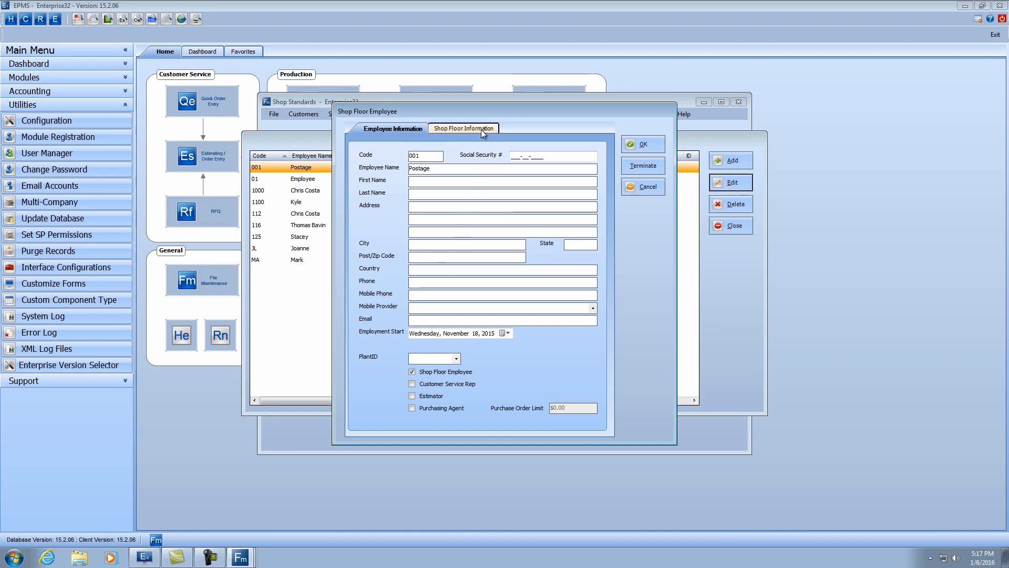
pyautogui.click(463, 128)
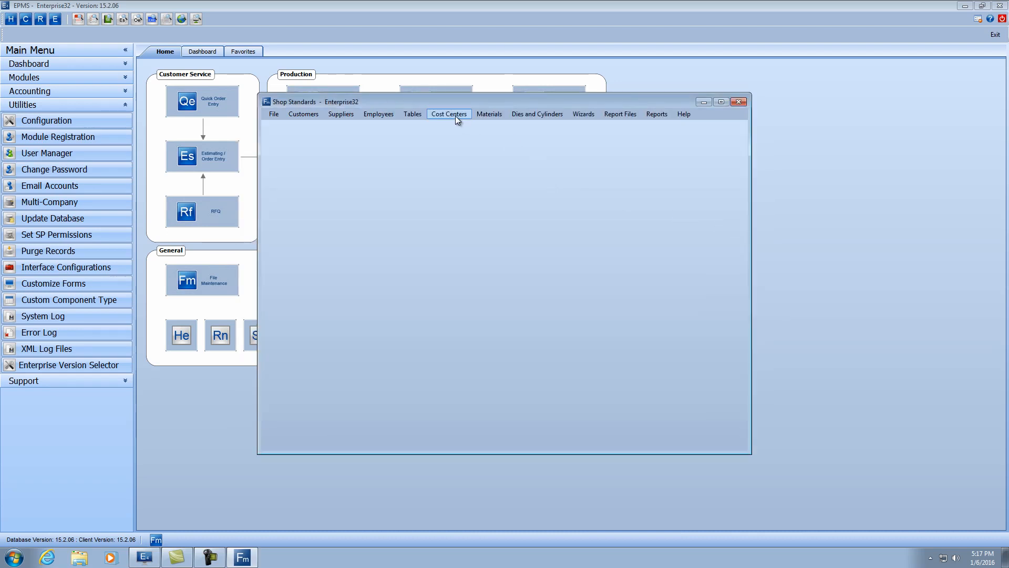
# - In Cost Centers, select the Helpers Postage process 9710 and modify it
pyautogui.click(449, 114)
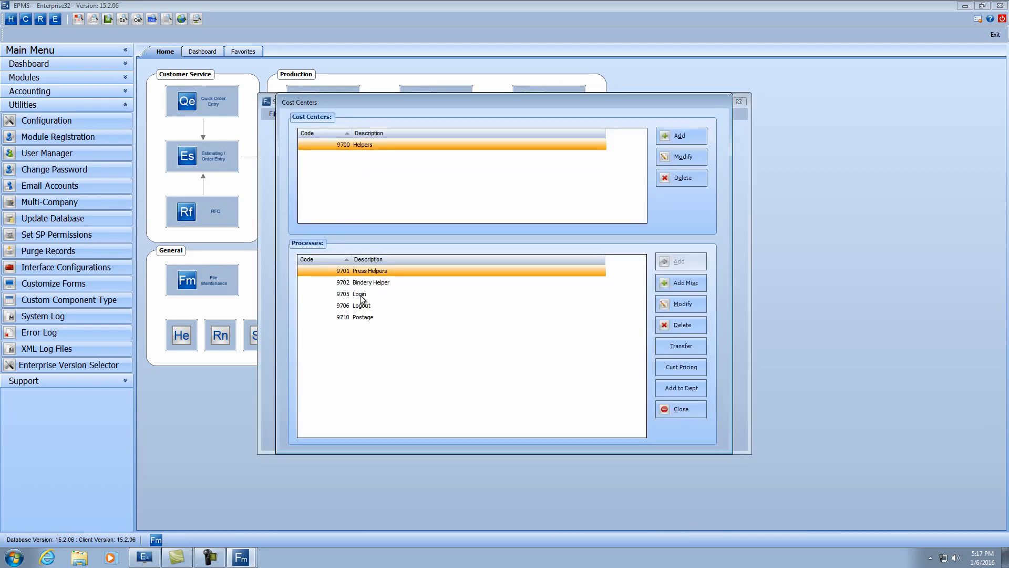
pyautogui.click(362, 316)
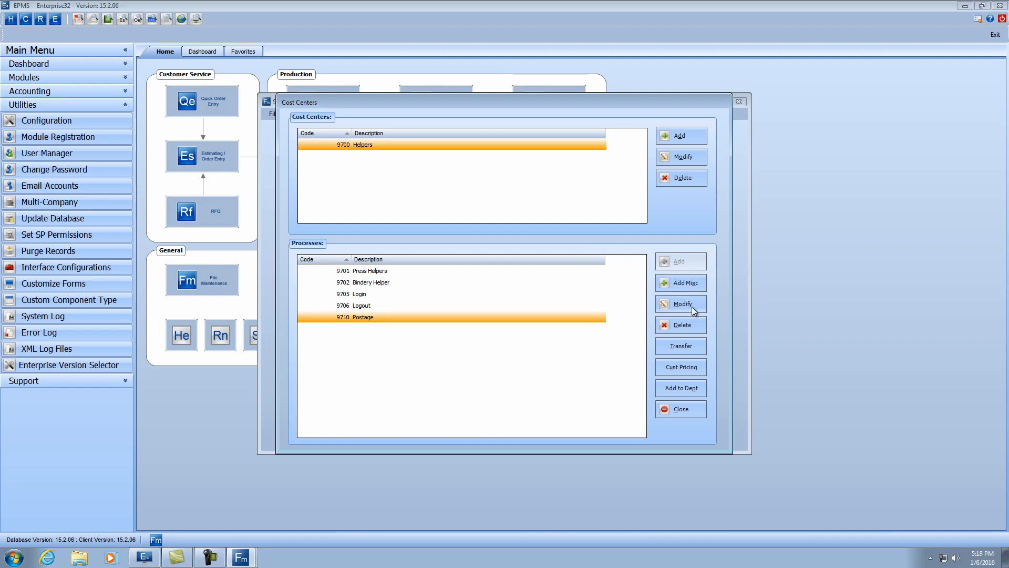
pyautogui.click(681, 304)
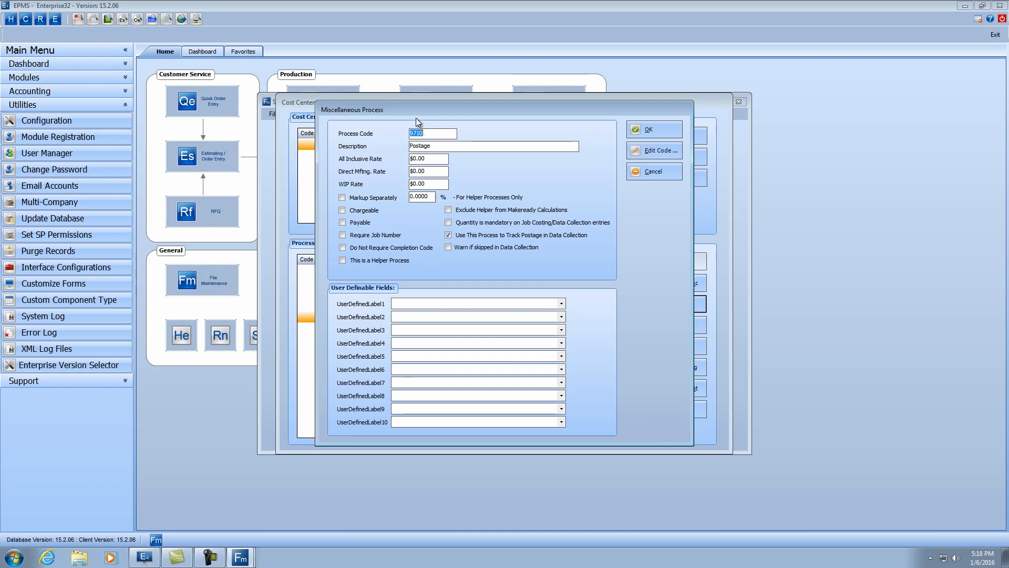